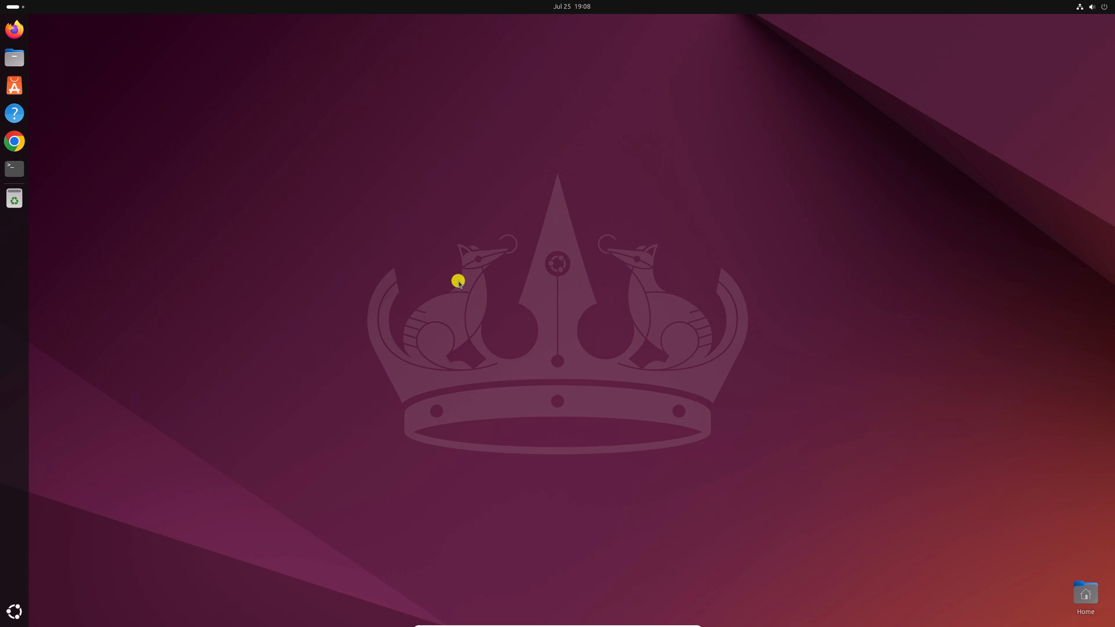
mouse_move(418, 273)
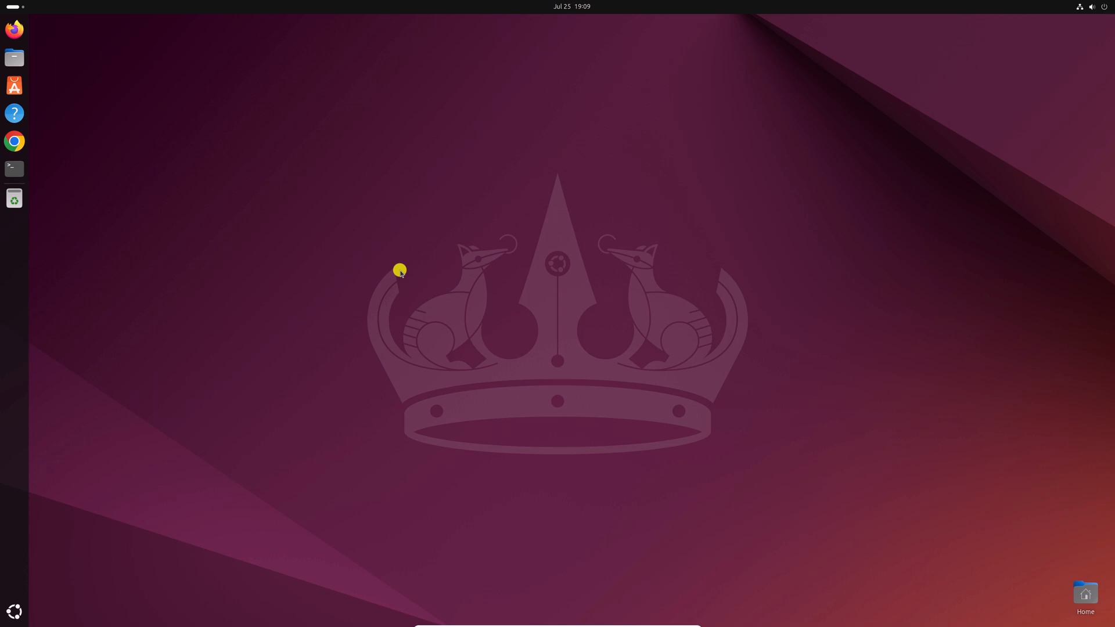
Open a terminal window from the Terminal icon in the dock
click(13, 169)
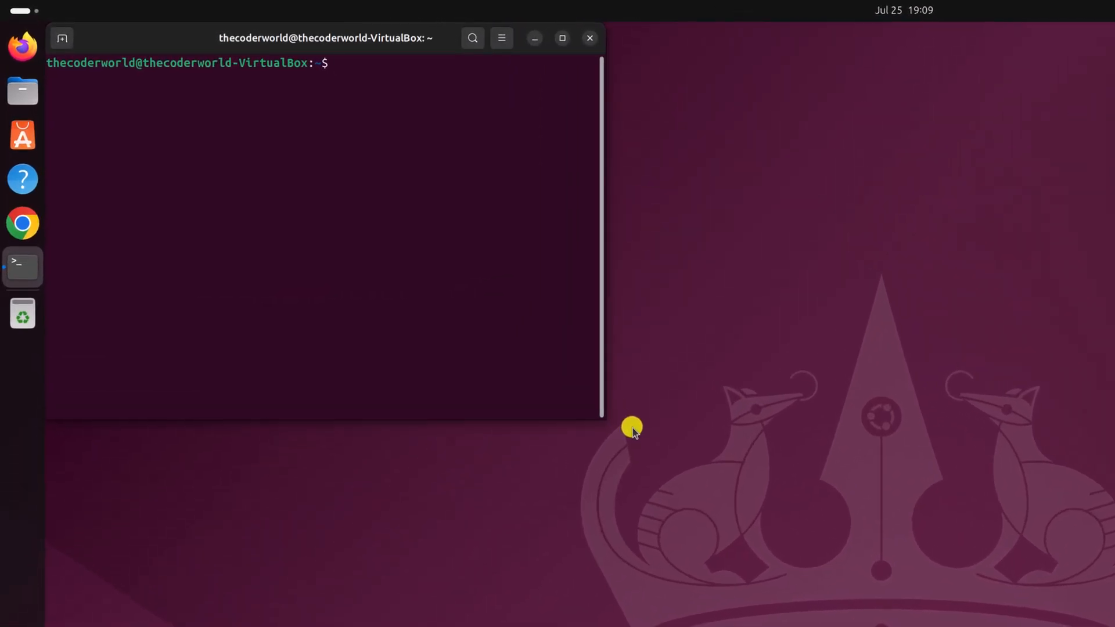
Run 'sudo apt update' to refresh package lists, reporting 23 upgradable packages
text(s)
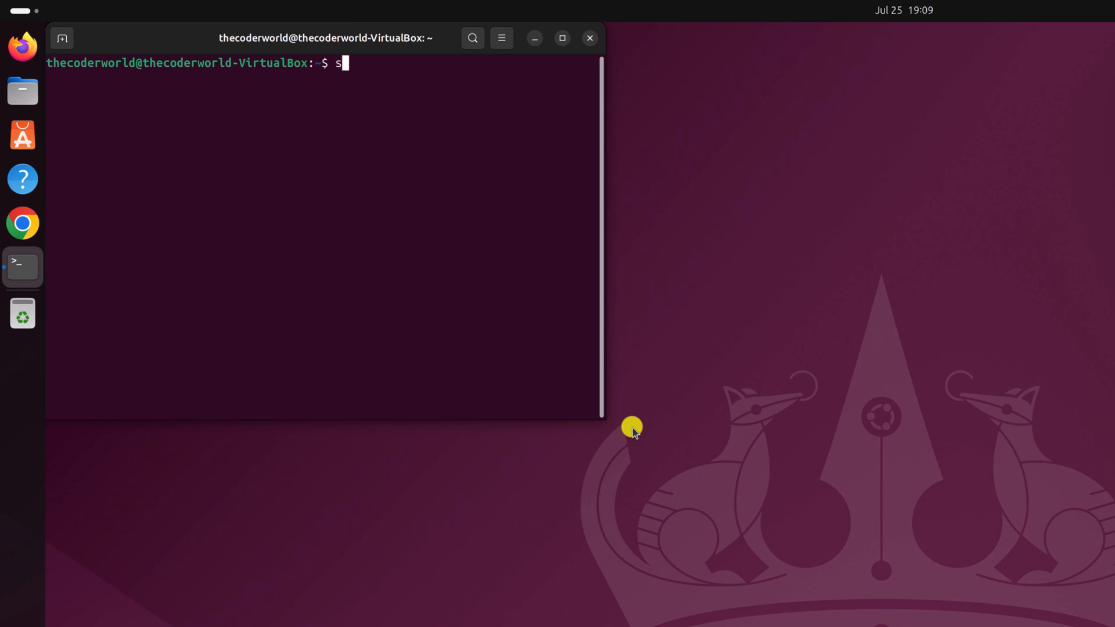
text(udo apt)
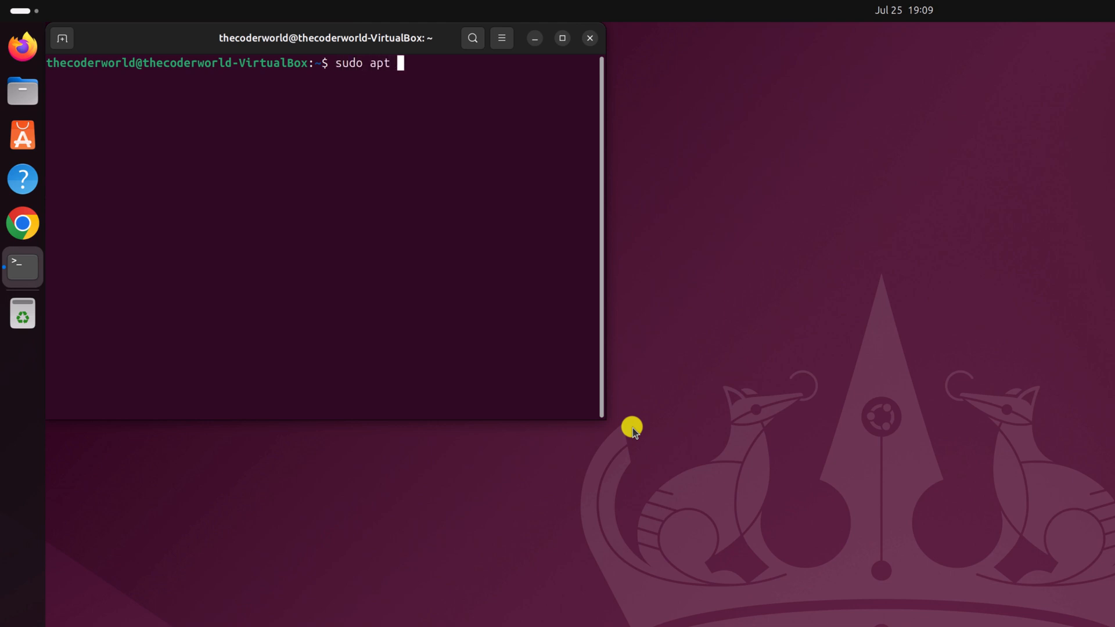
text(update)
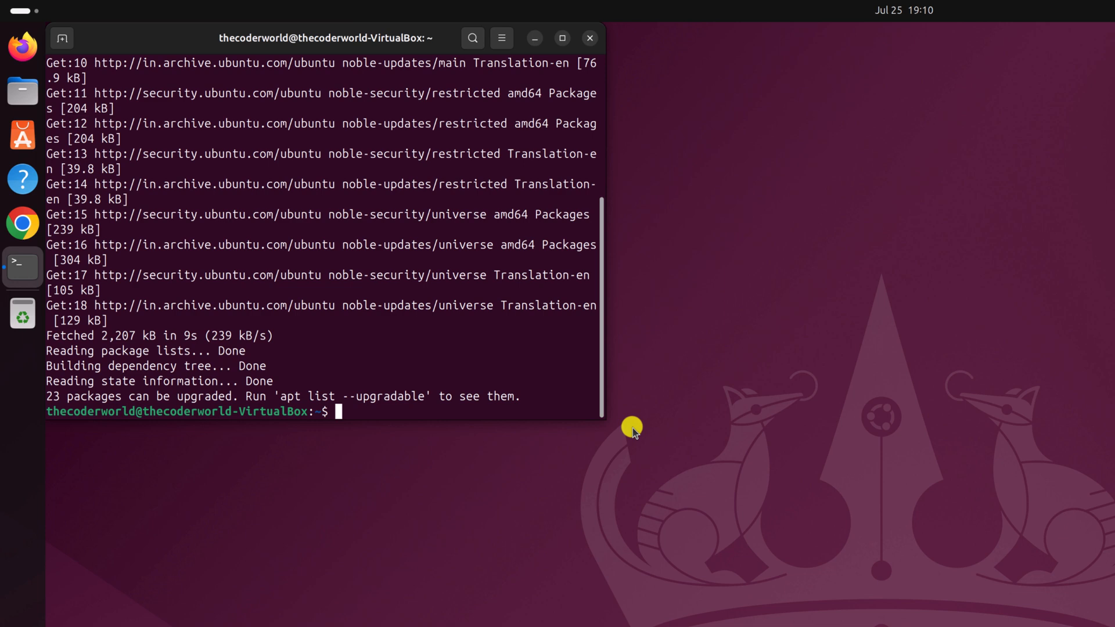
text(sudo apt)
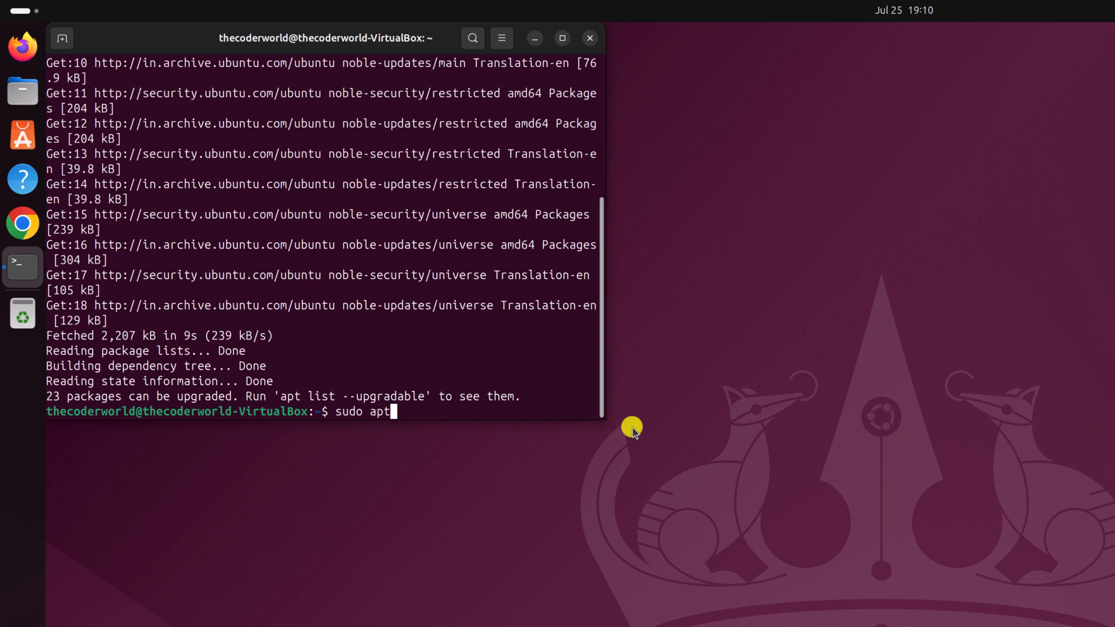
Run 'sudo apt install default-jre', which reports it is already the newest version
text(ins)
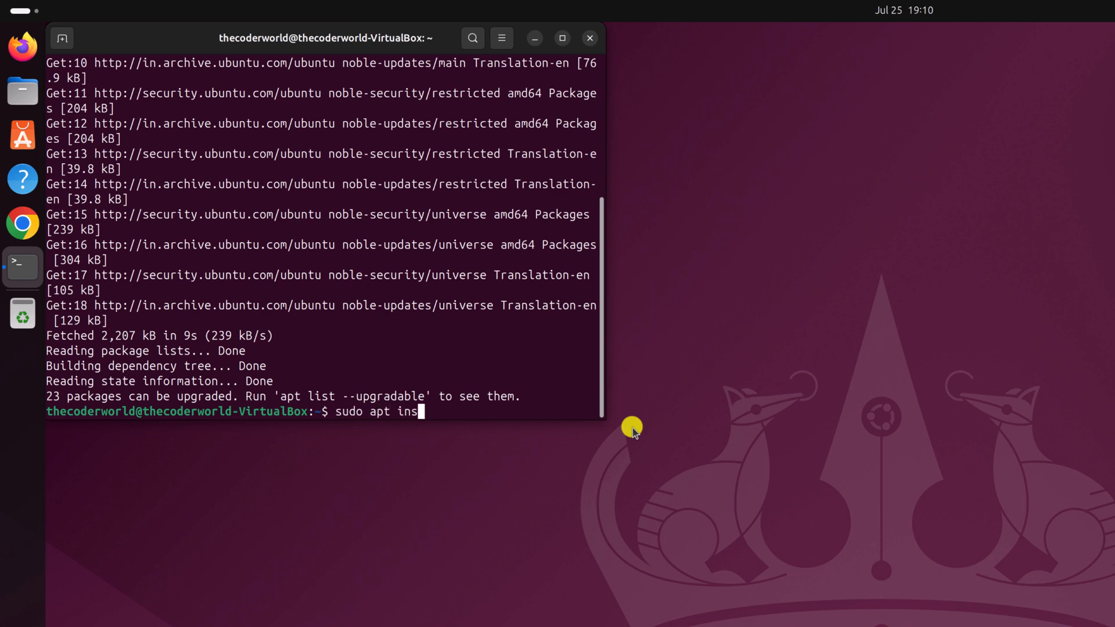
text(tall def)
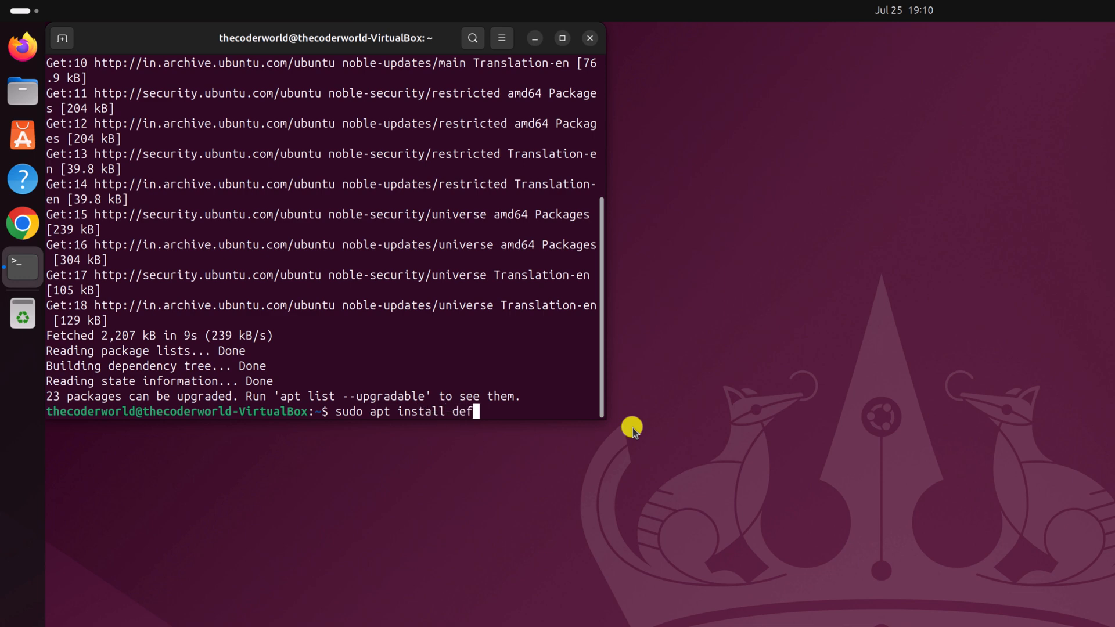
text(ault-jre)
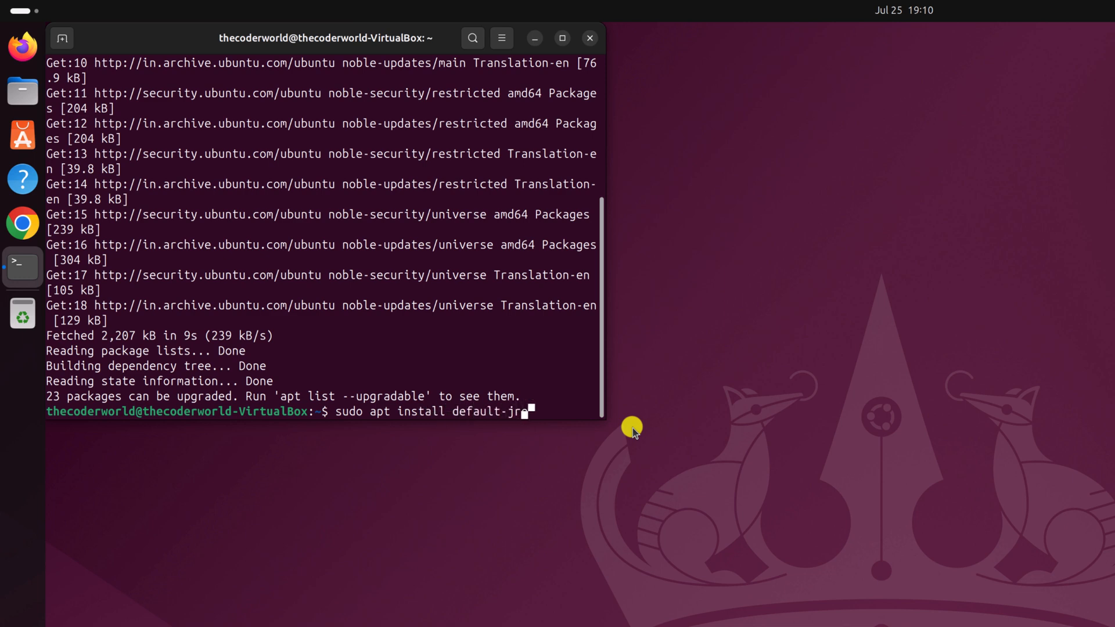
key(Return)
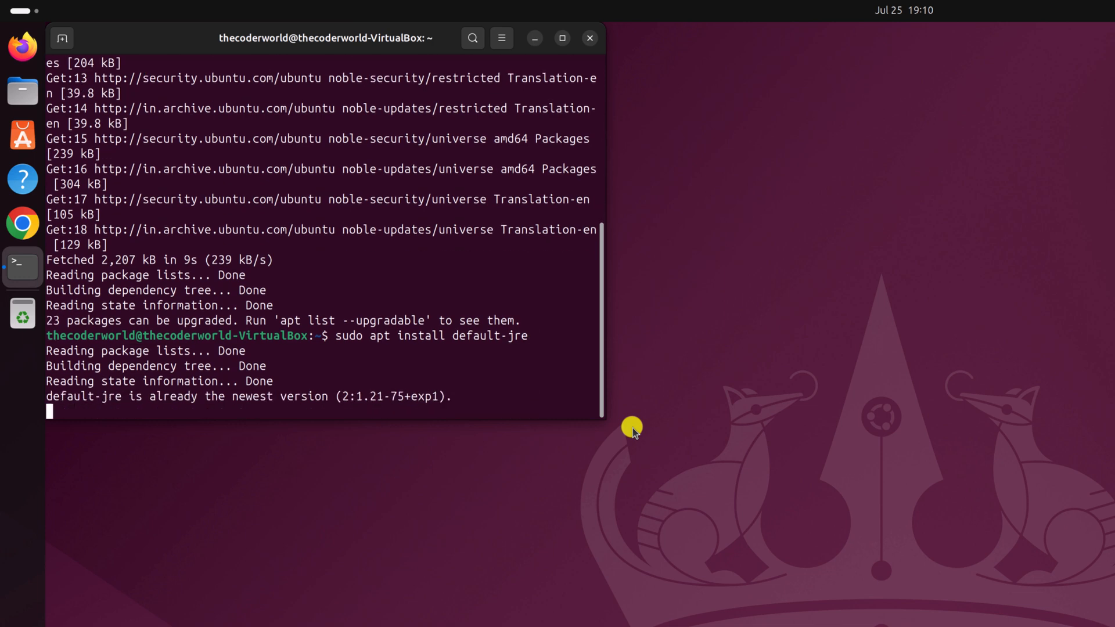
key(Return)
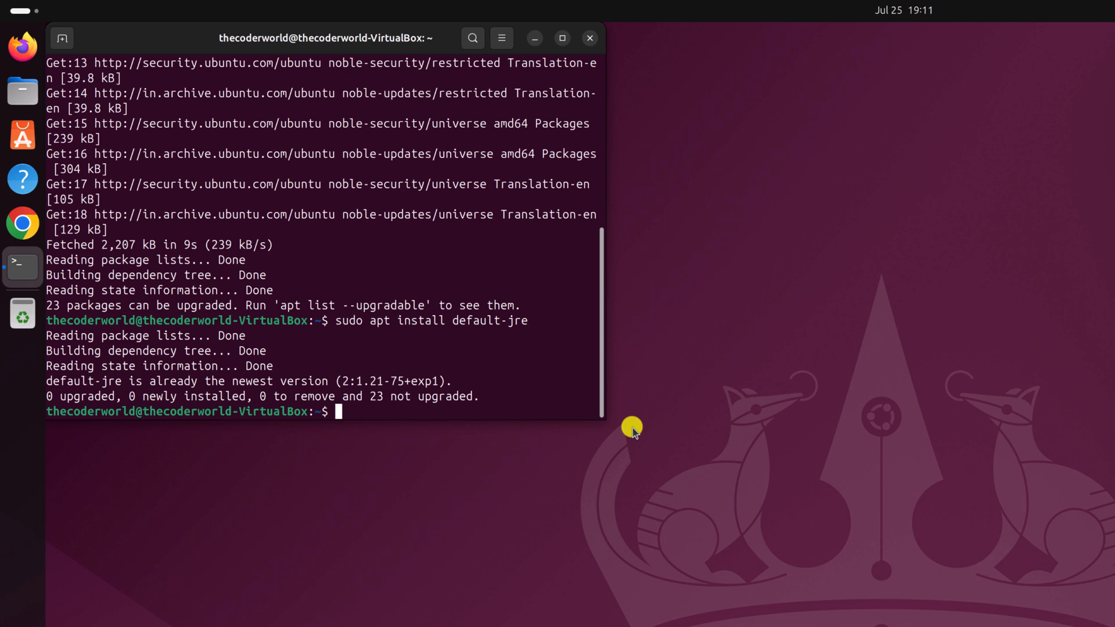
text(sudo snap)
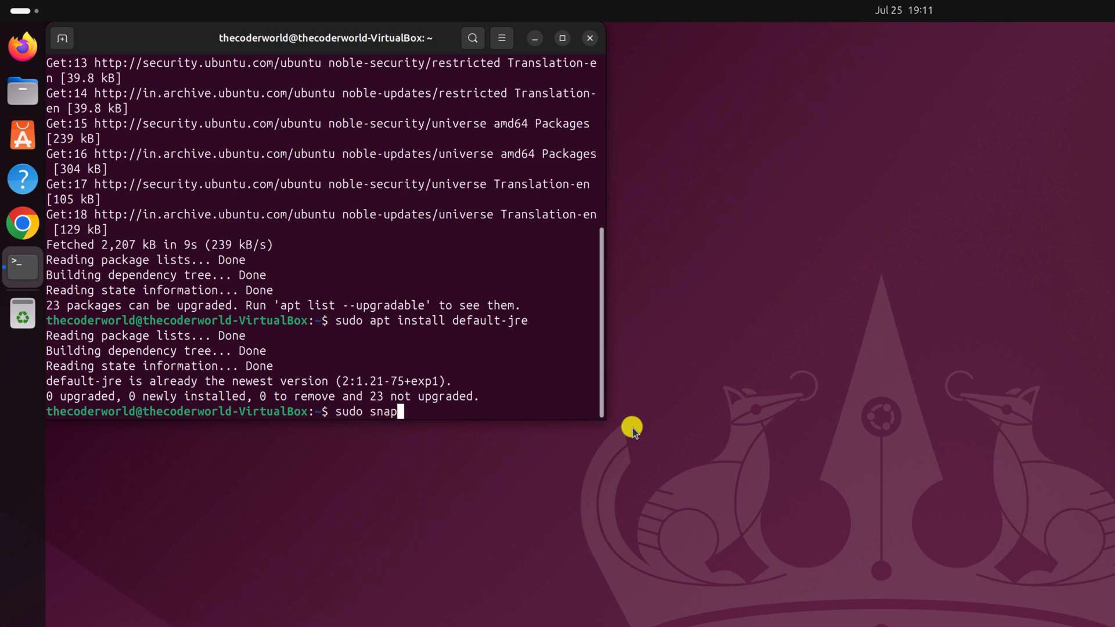
Install Eclipse 2024-06 with 'sudo snap install eclipse --classic' and close the terminal
text(install e)
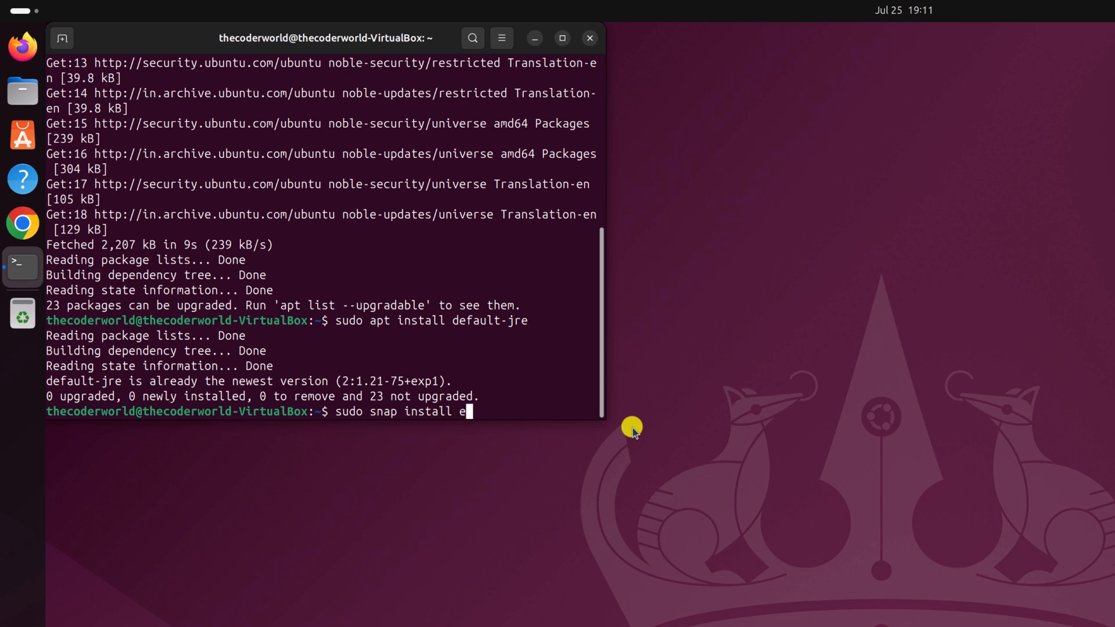
text(clipse)
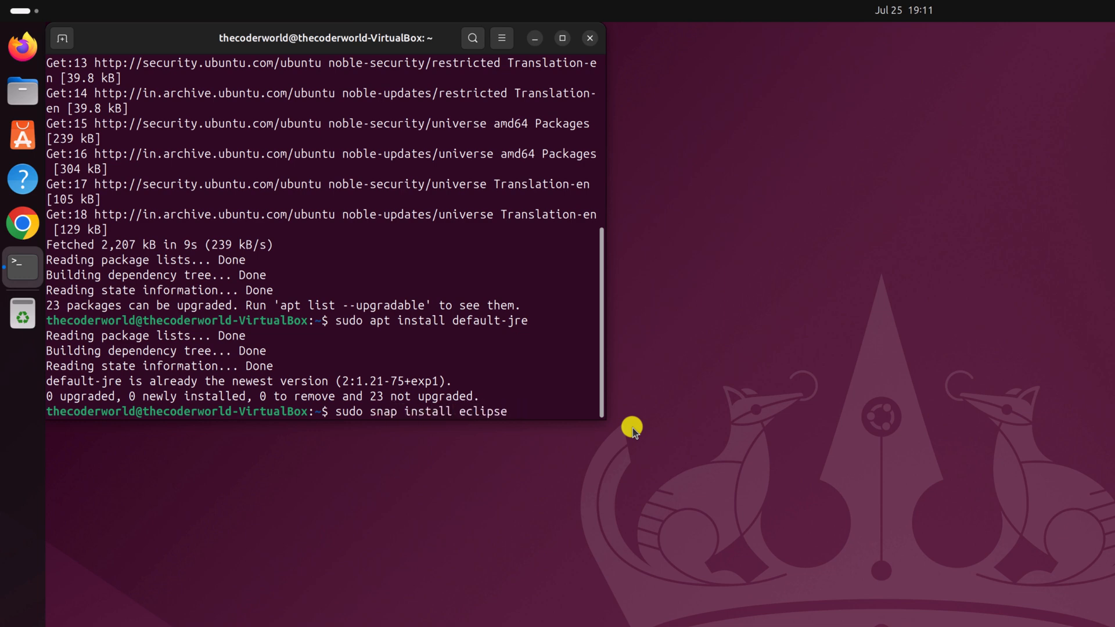
text(--)
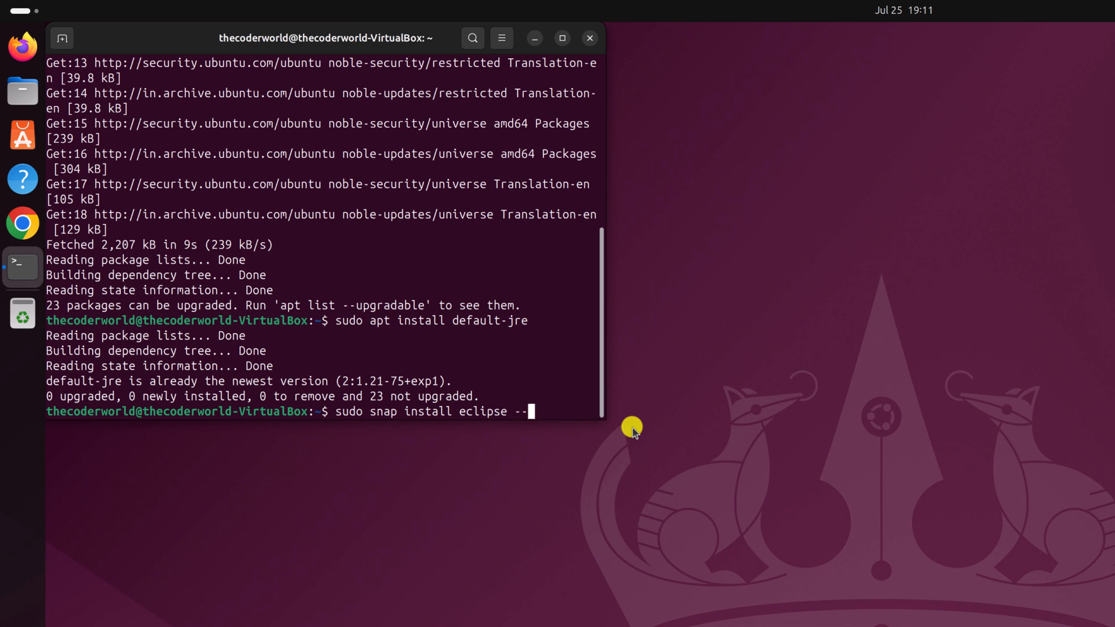
text(classic)
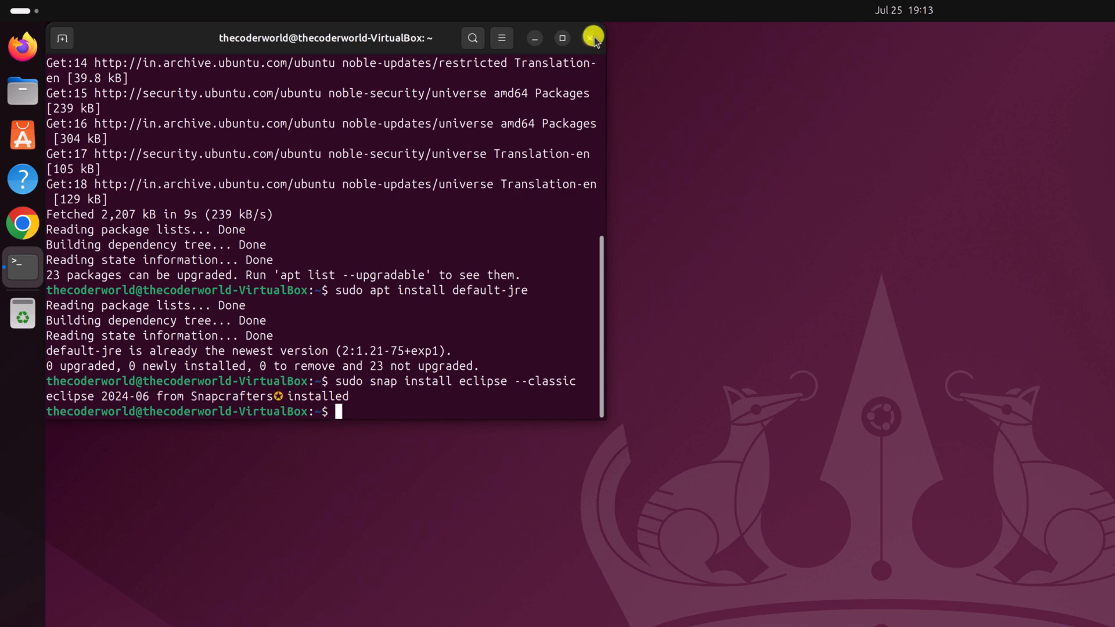
click(592, 38)
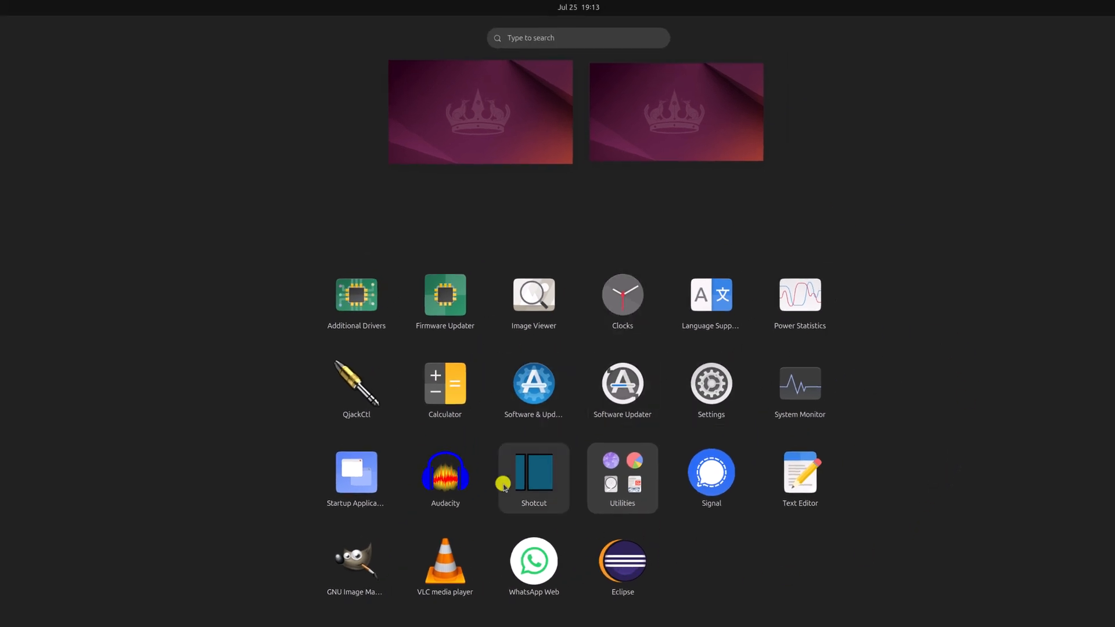
Search the applications overview for 'eclipse' and launch it
click(578, 38)
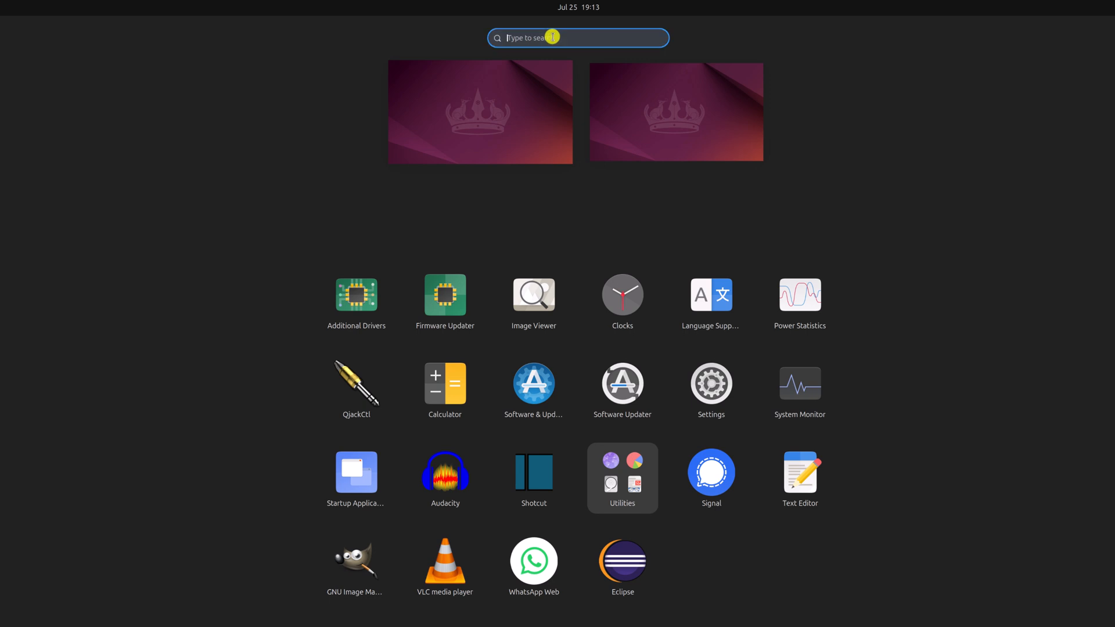
text(ed)
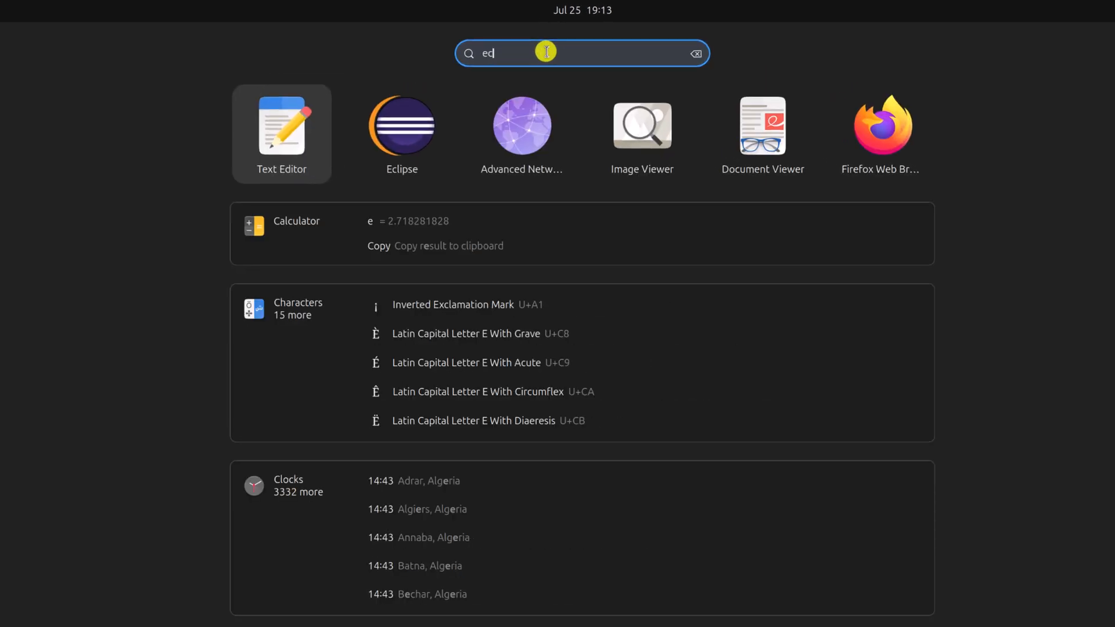
text(clipse)
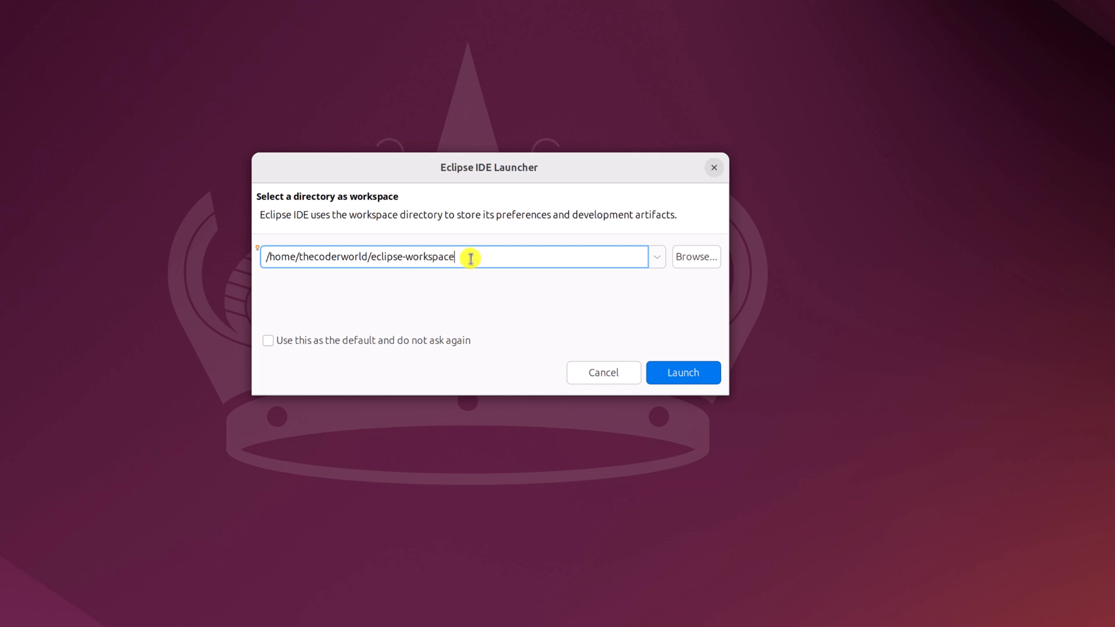
mouse_move(483, 256)
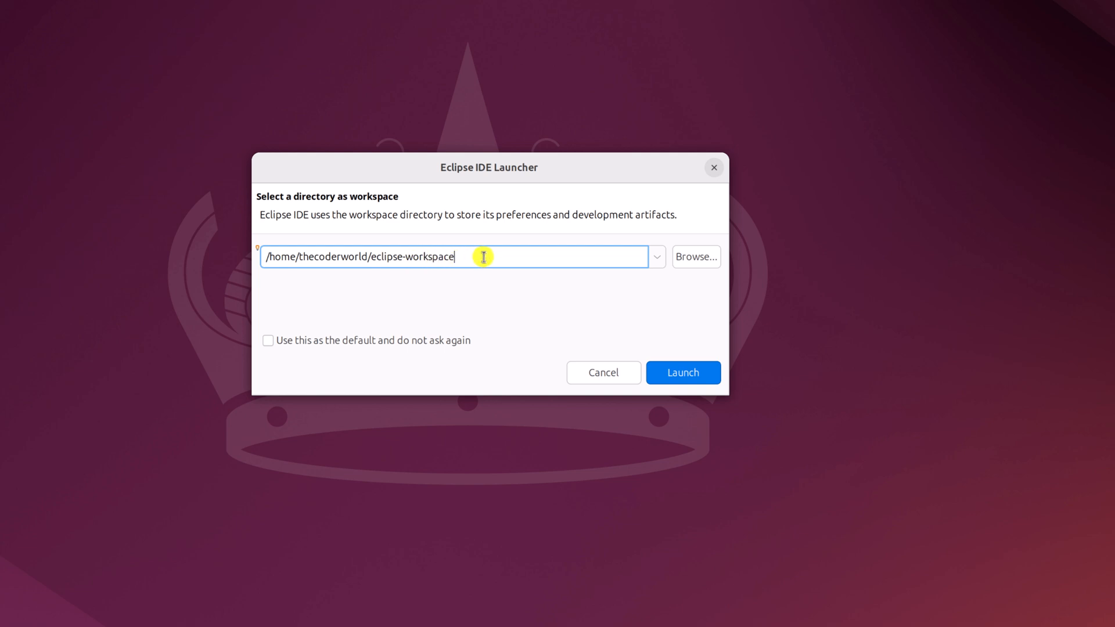
mouse_move(696, 257)
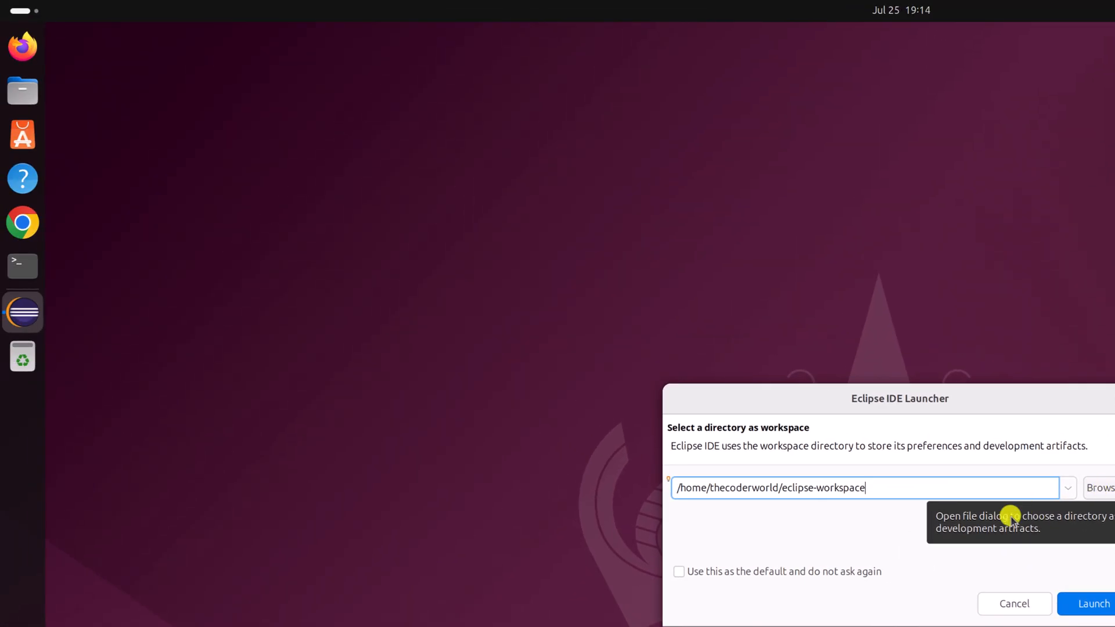
mouse_move(902, 522)
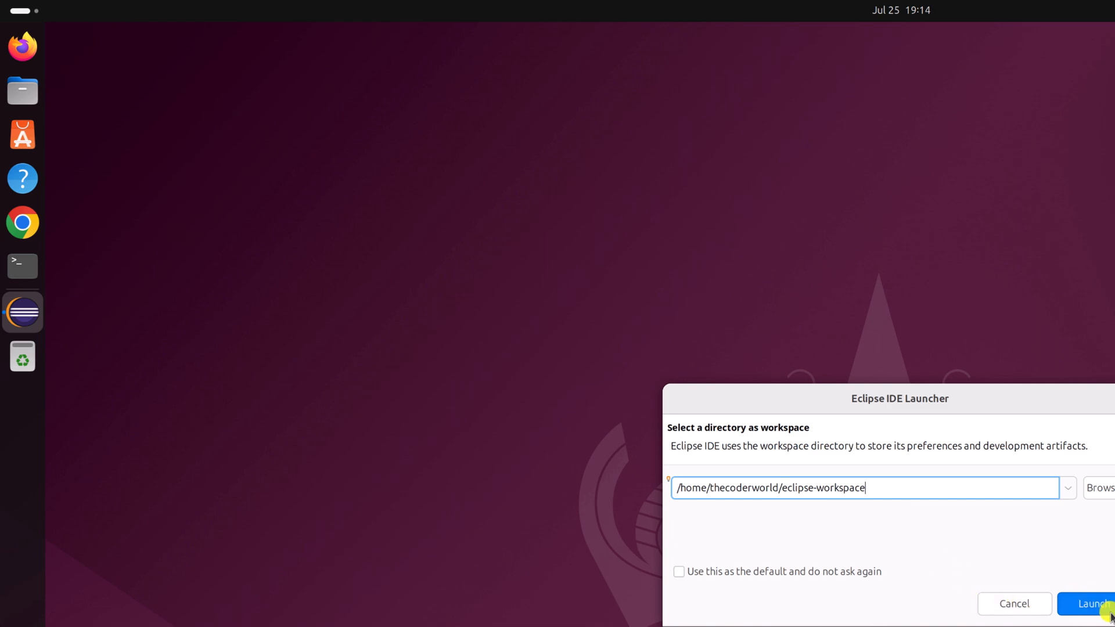
Launch Eclipse using the default eclipse-workspace directory
click(1090, 602)
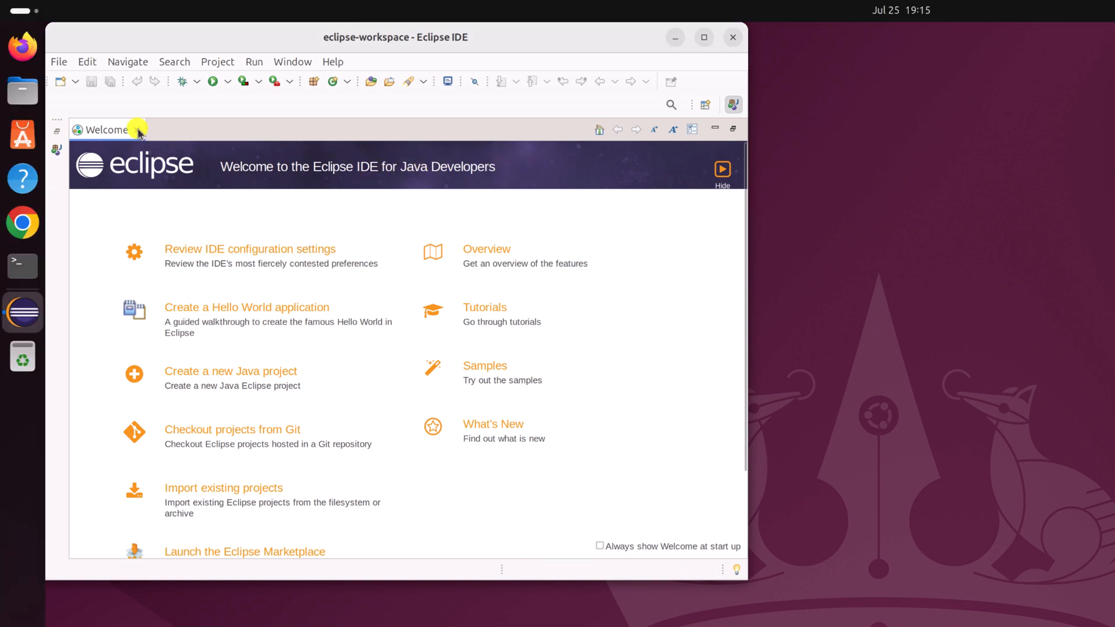
Close the Welcome tab and open the File > New submenu
click(140, 129)
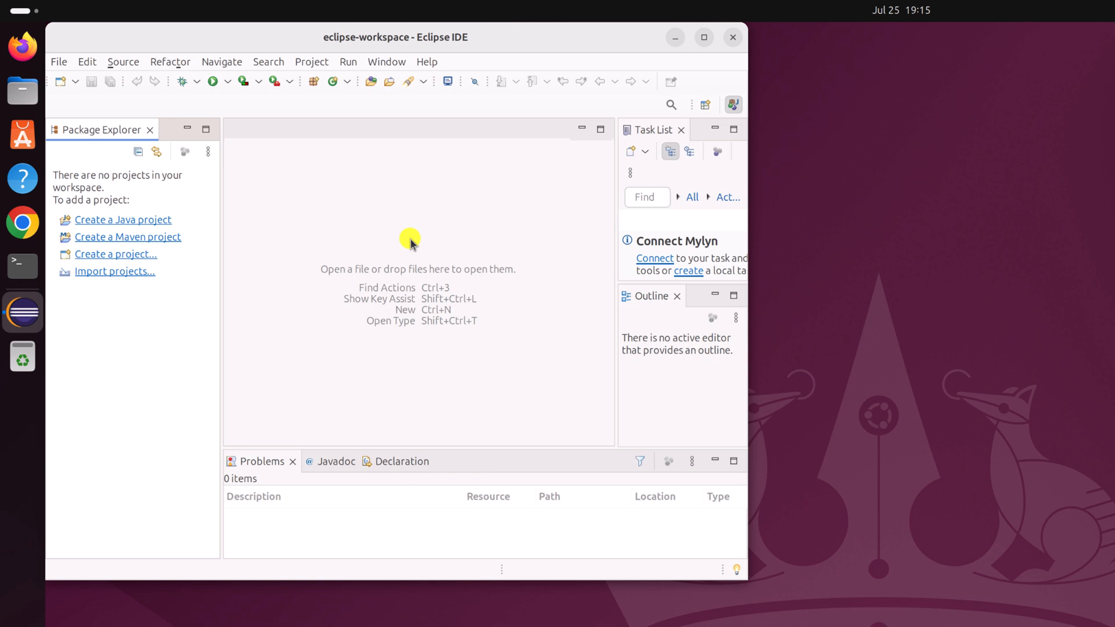
mouse_move(126, 212)
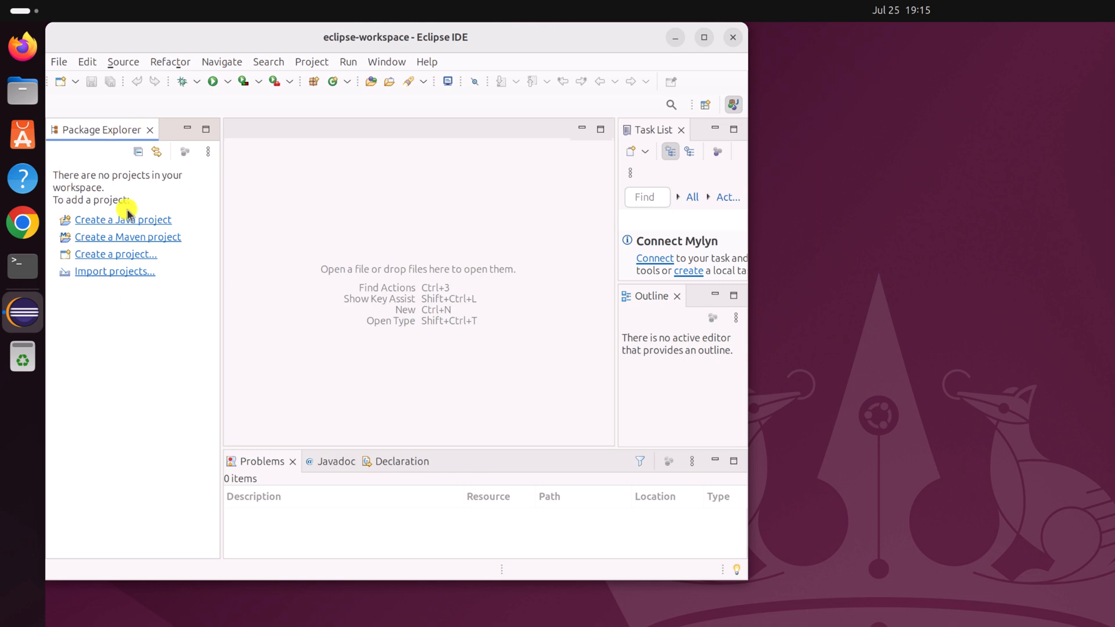
mouse_move(149, 225)
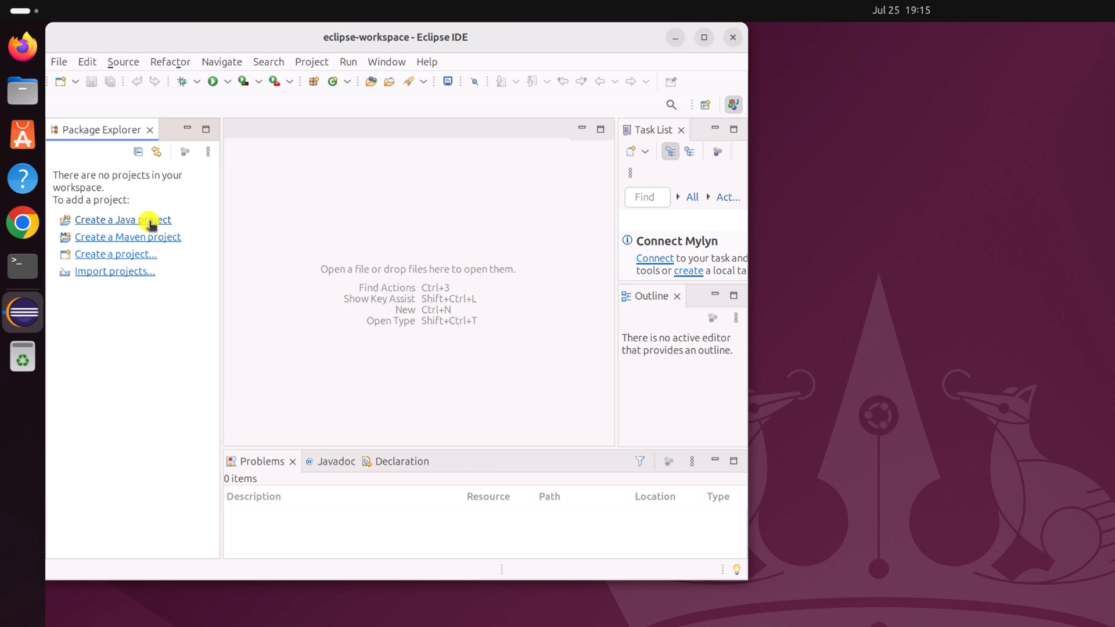
mouse_move(117, 140)
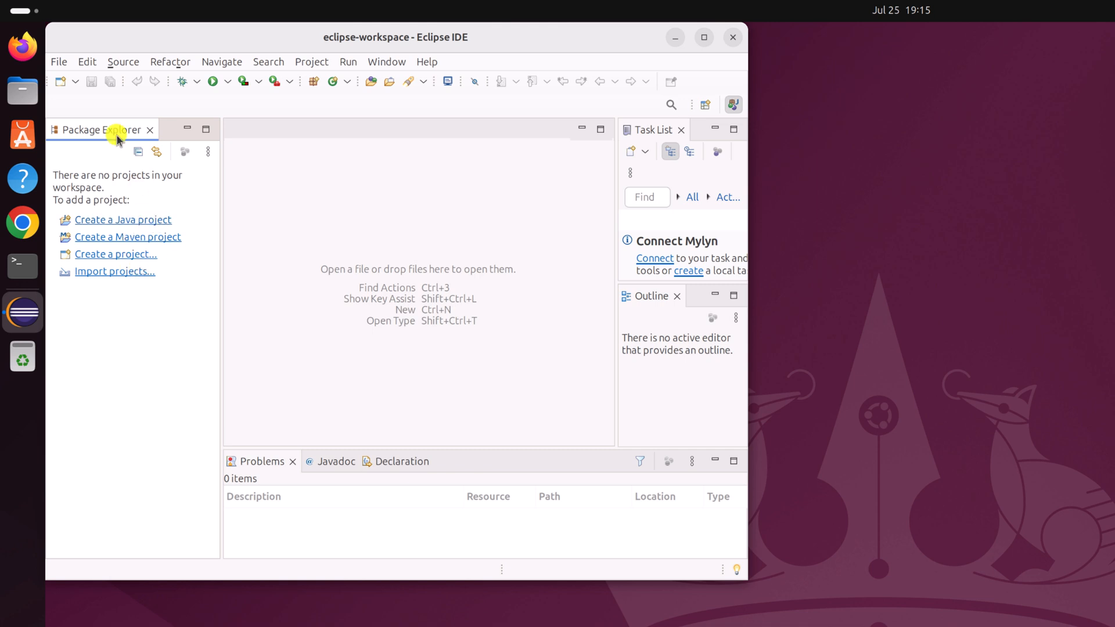
click(58, 62)
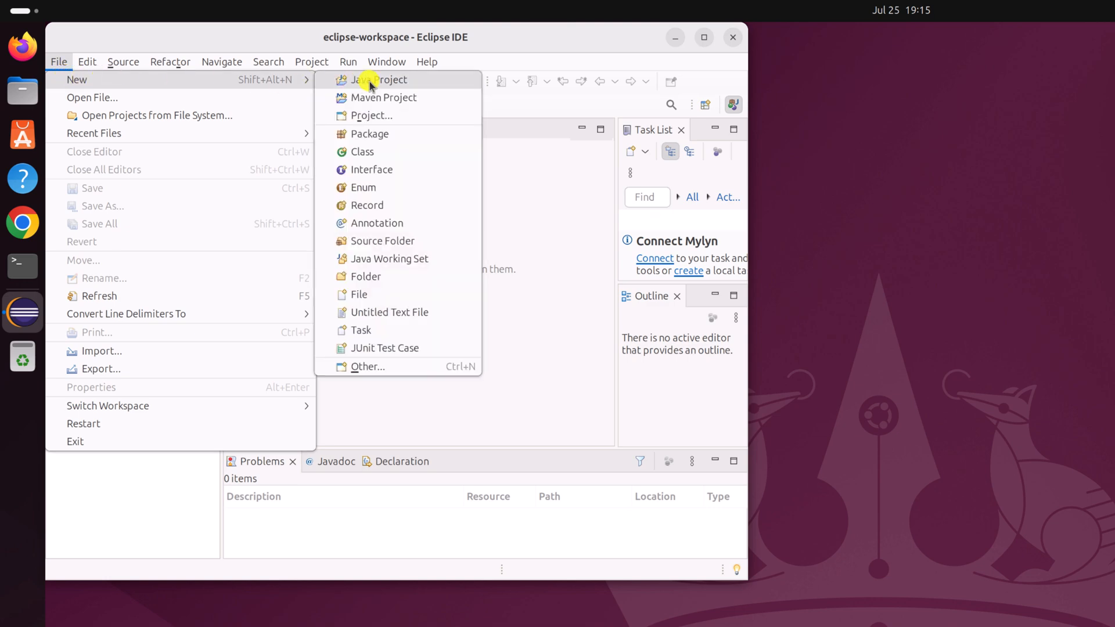
Create a new Java Project named 'demo'
click(384, 80)
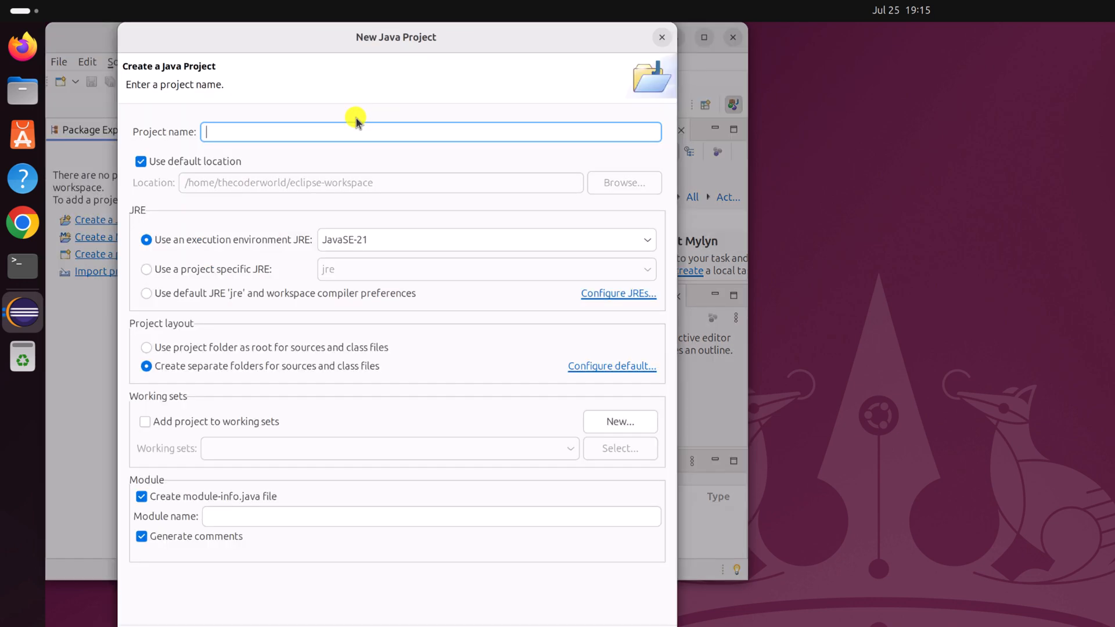
text(de)
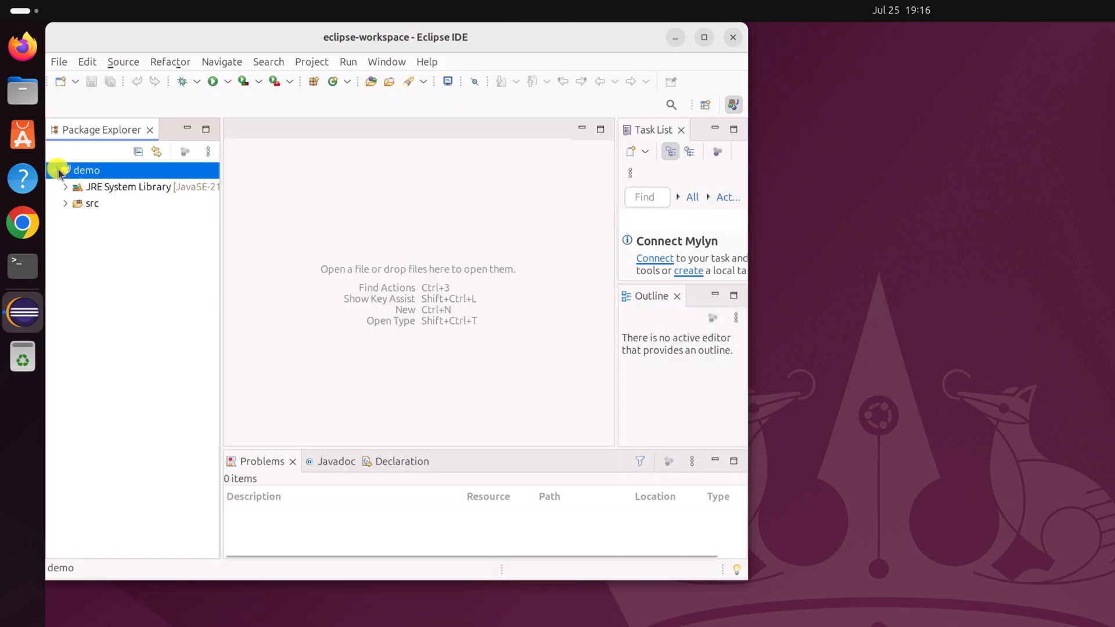
Add class 'Test' to demo's src folder with a public static void main stub
click(53, 170)
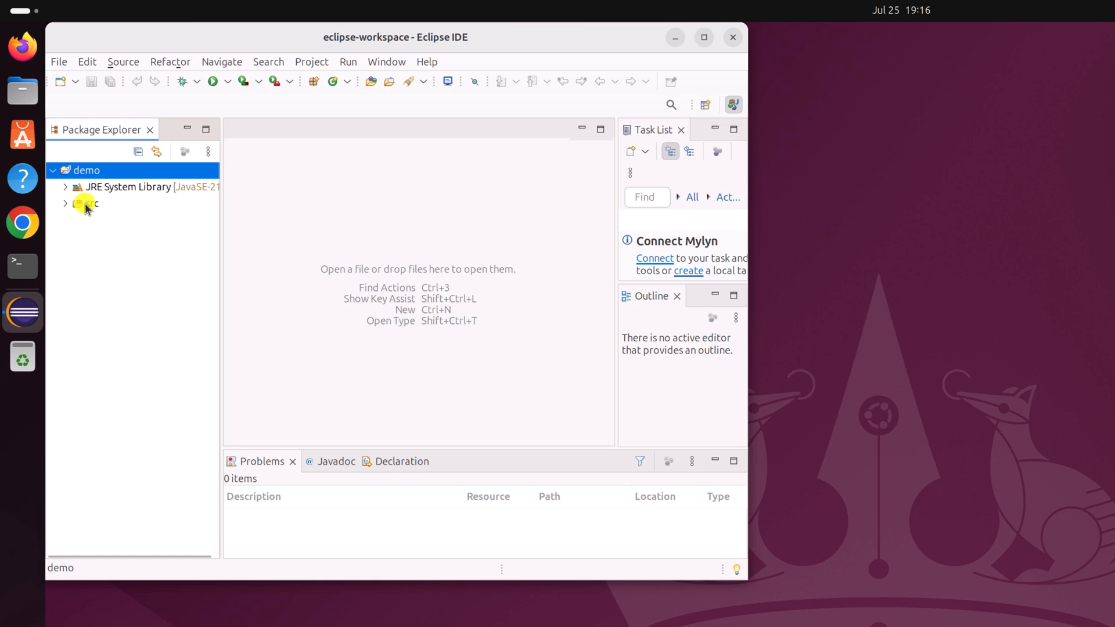
click(85, 204)
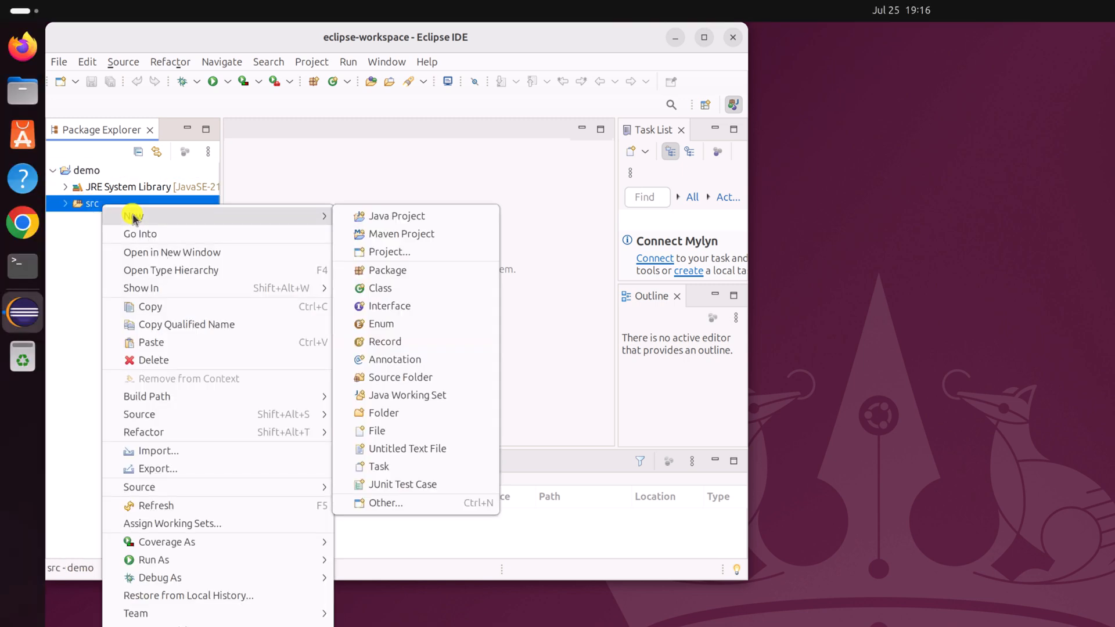
mouse_move(380, 288)
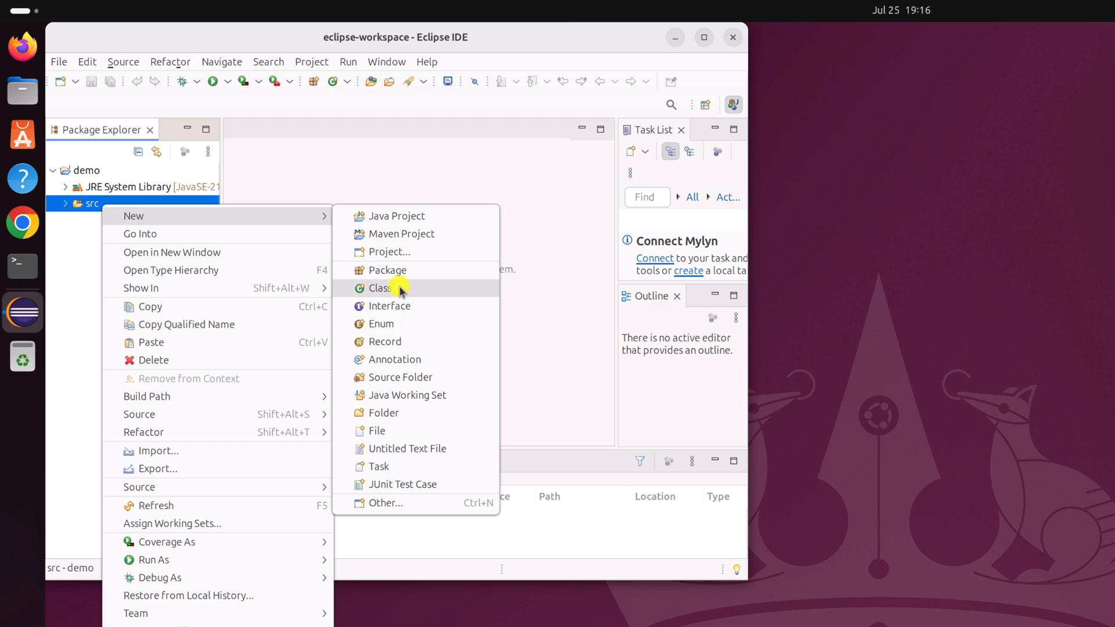
click(379, 288)
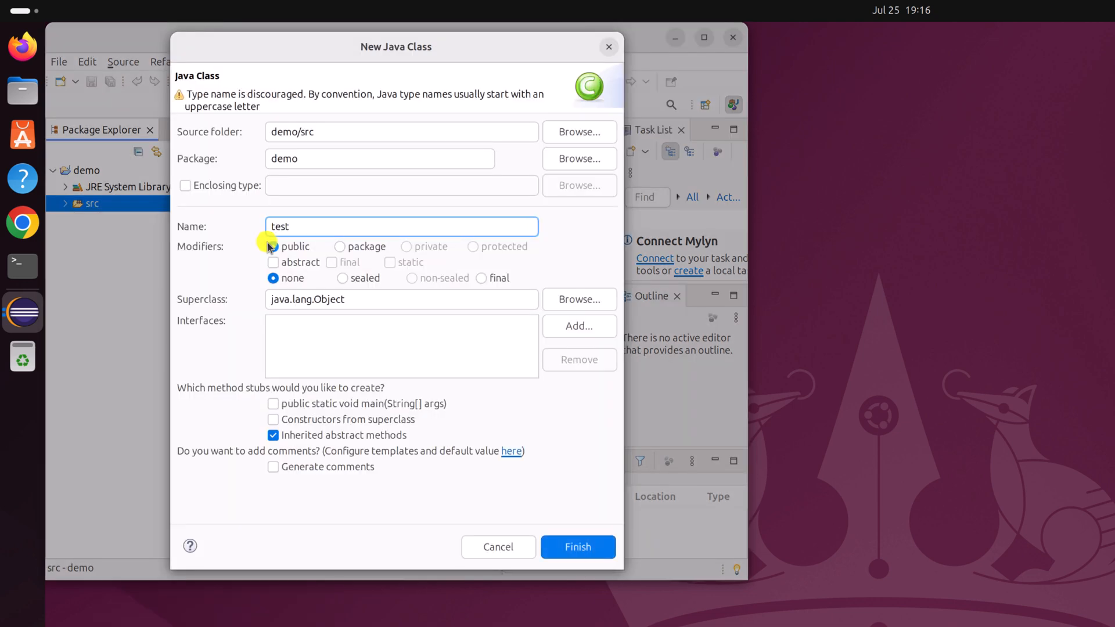
text(Test)
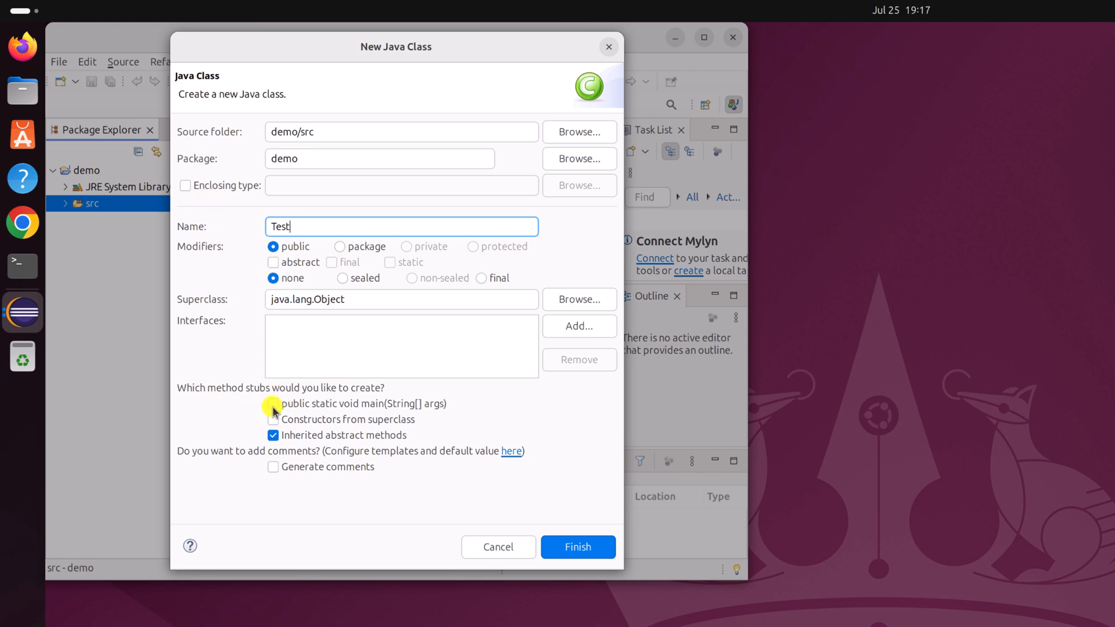
click(273, 403)
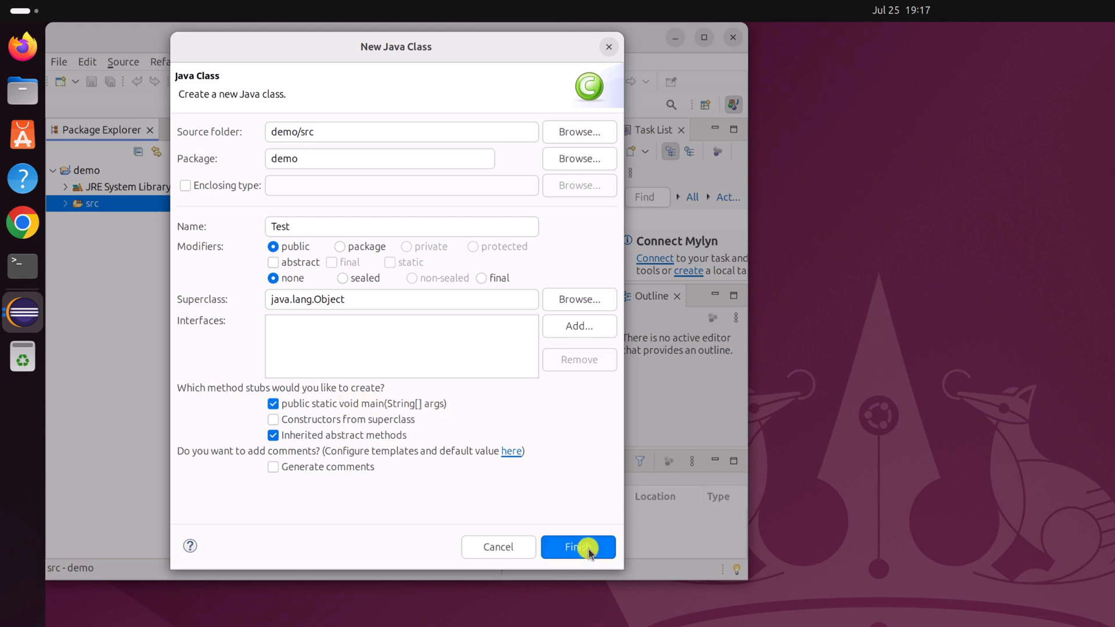
click(578, 547)
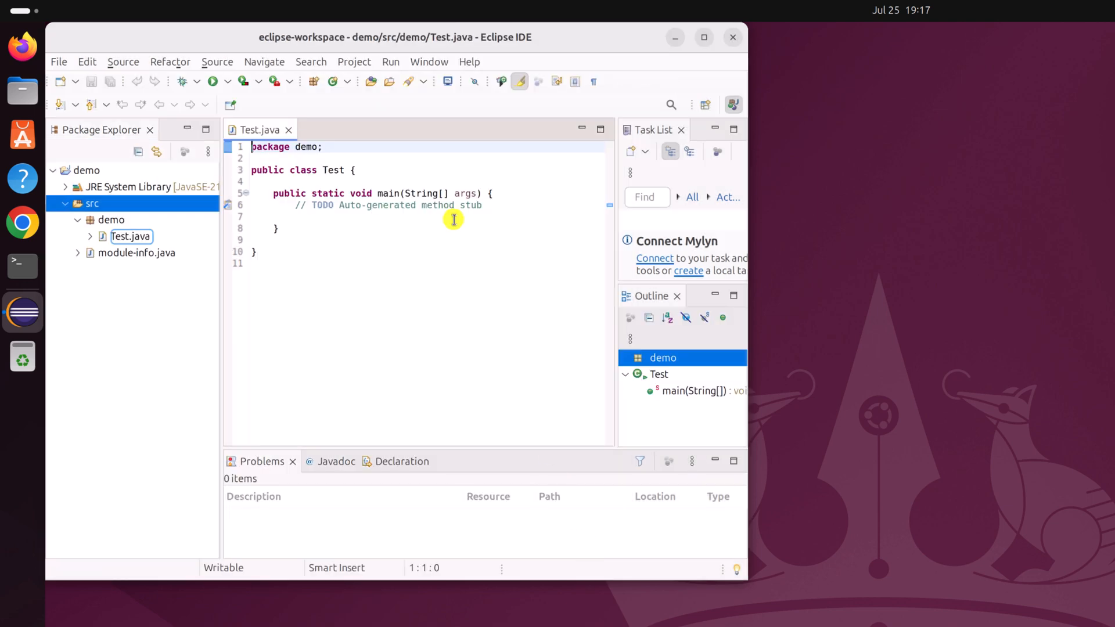
mouse_move(439, 228)
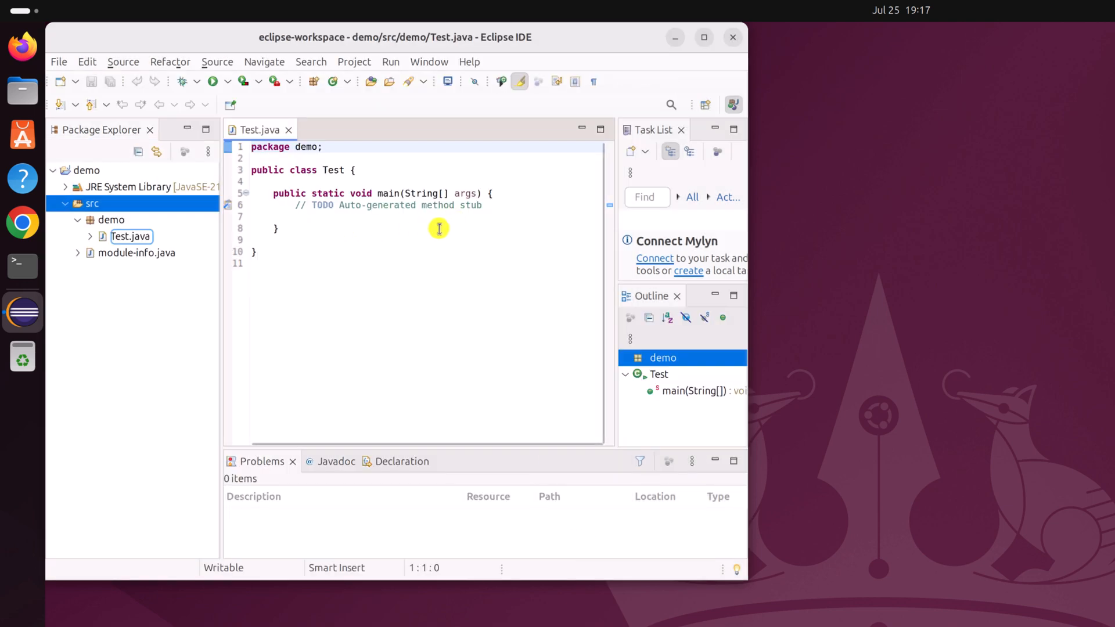